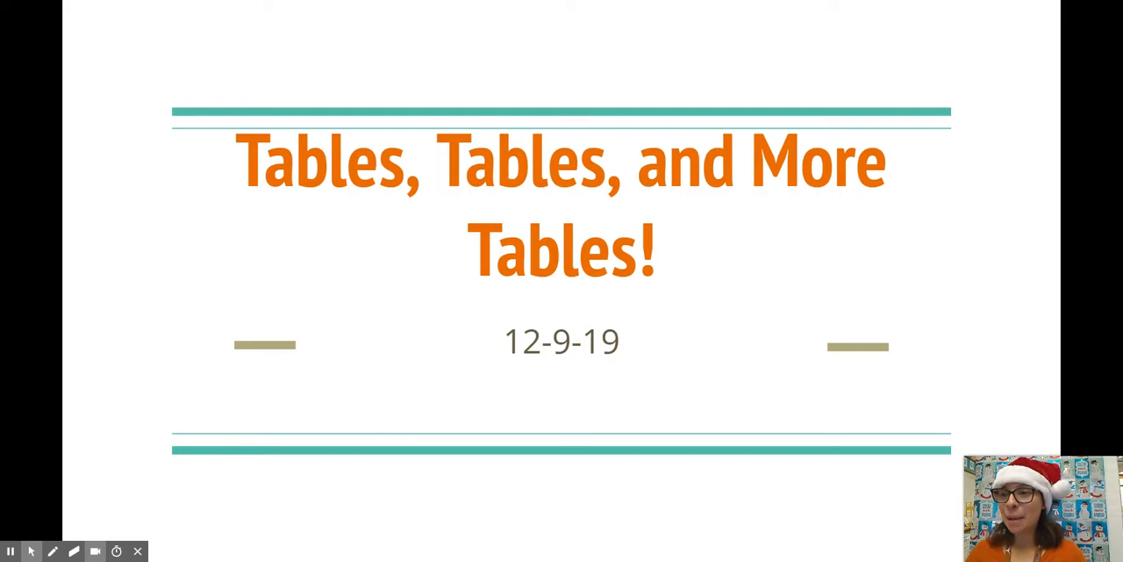
mouse_move(939, 123)
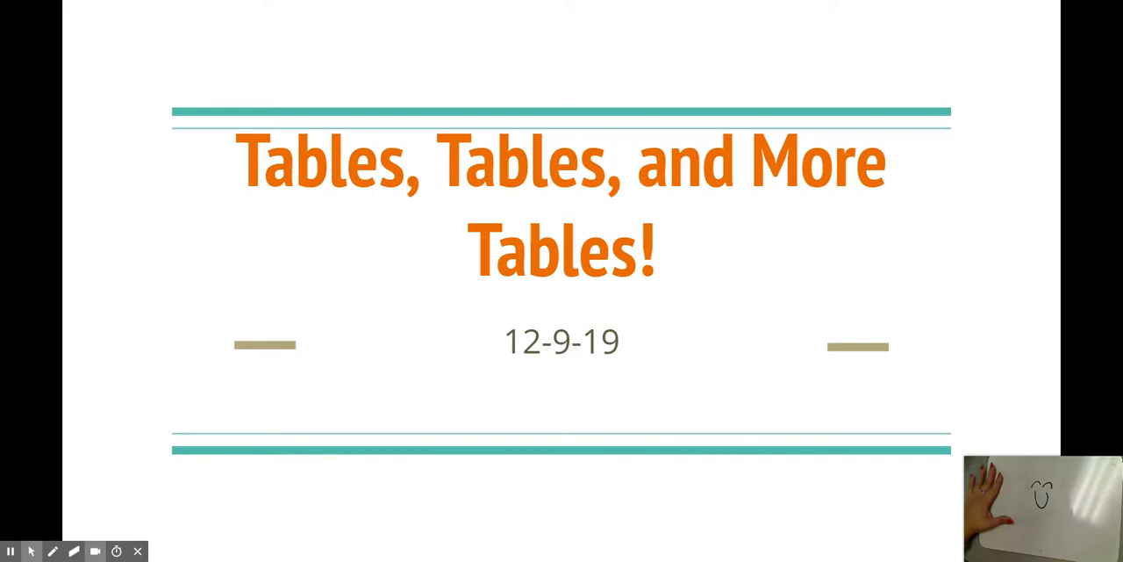
mouse_move(989, 210)
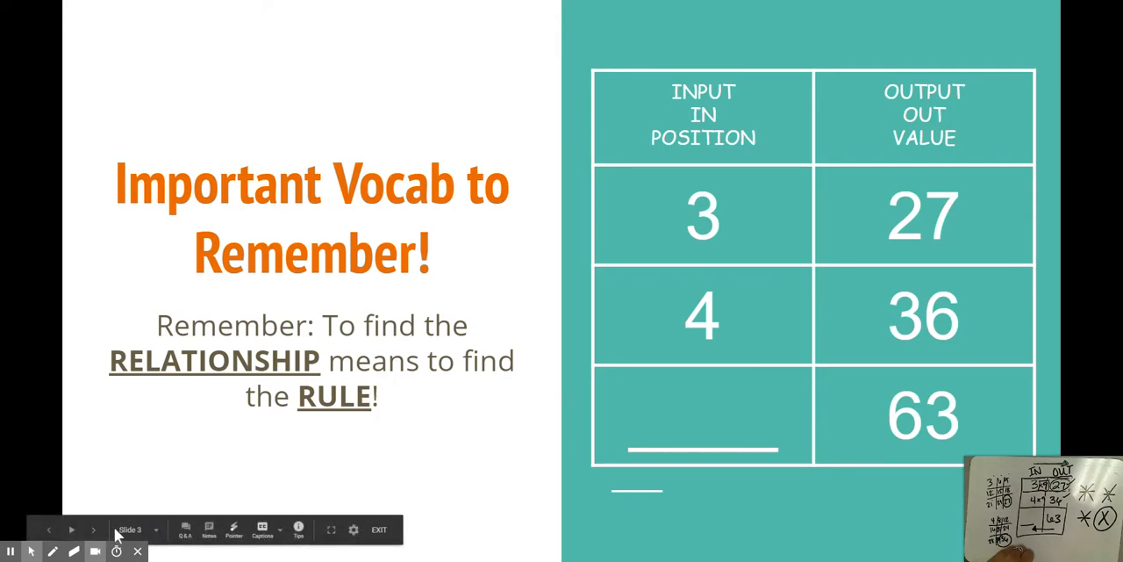
mouse_move(180, 352)
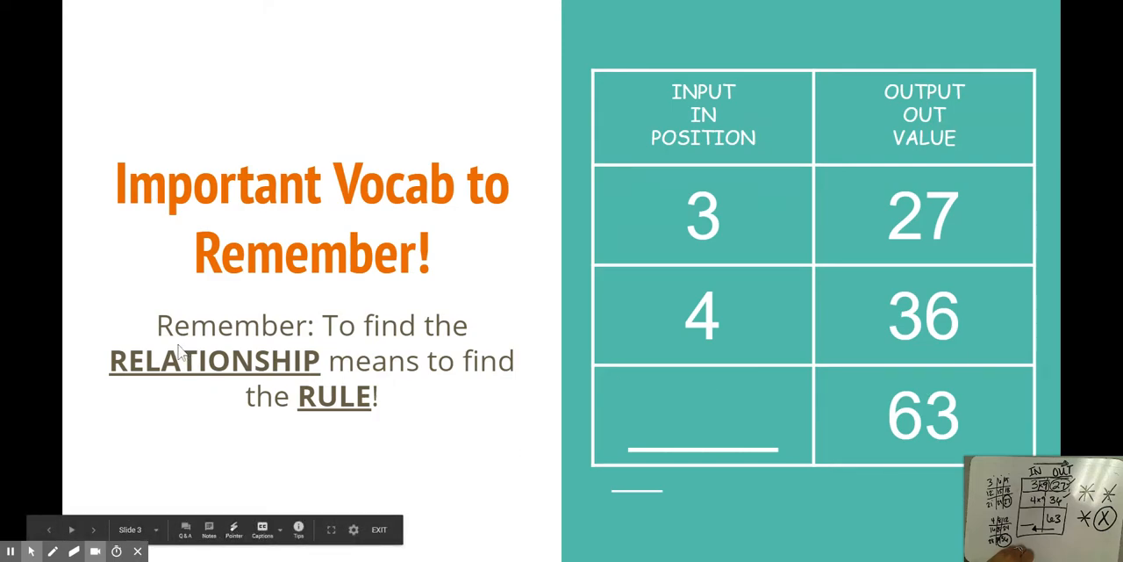
mouse_move(338, 340)
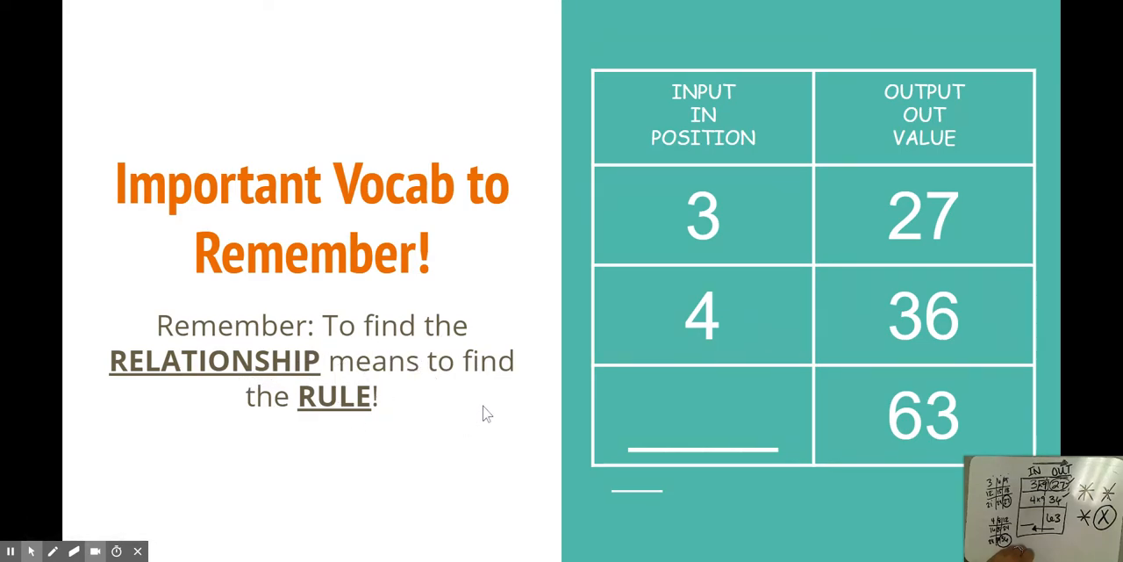
mouse_move(482, 409)
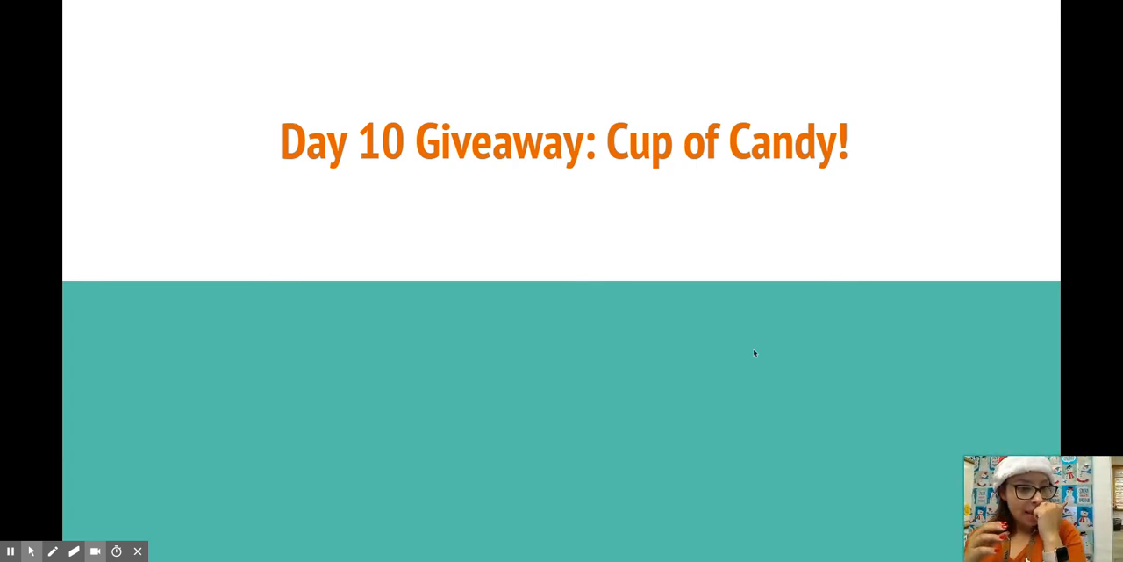
mouse_move(1005, 160)
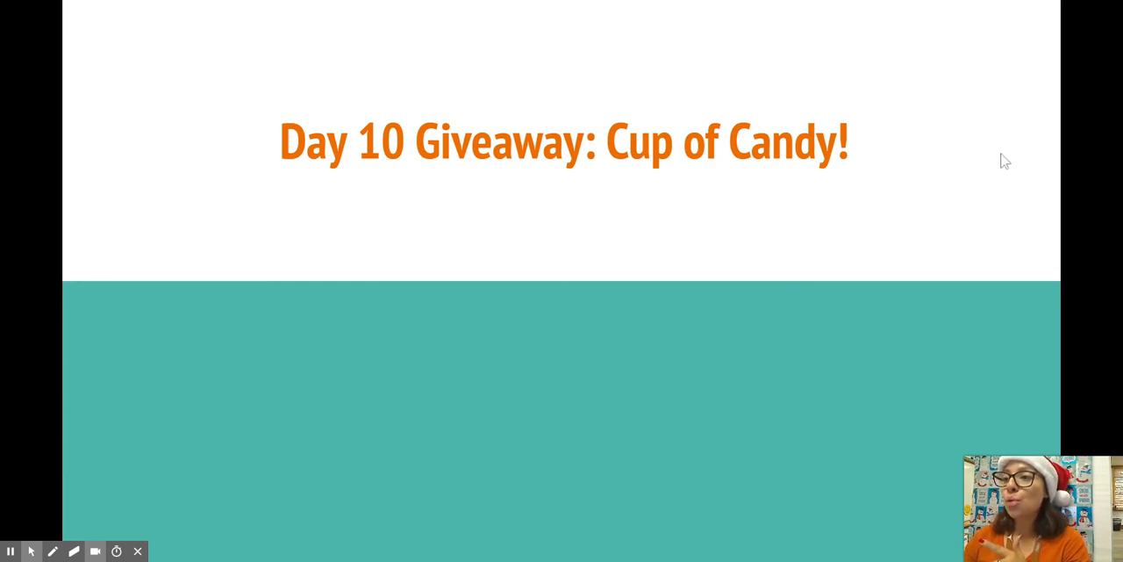
mouse_move(1061, 40)
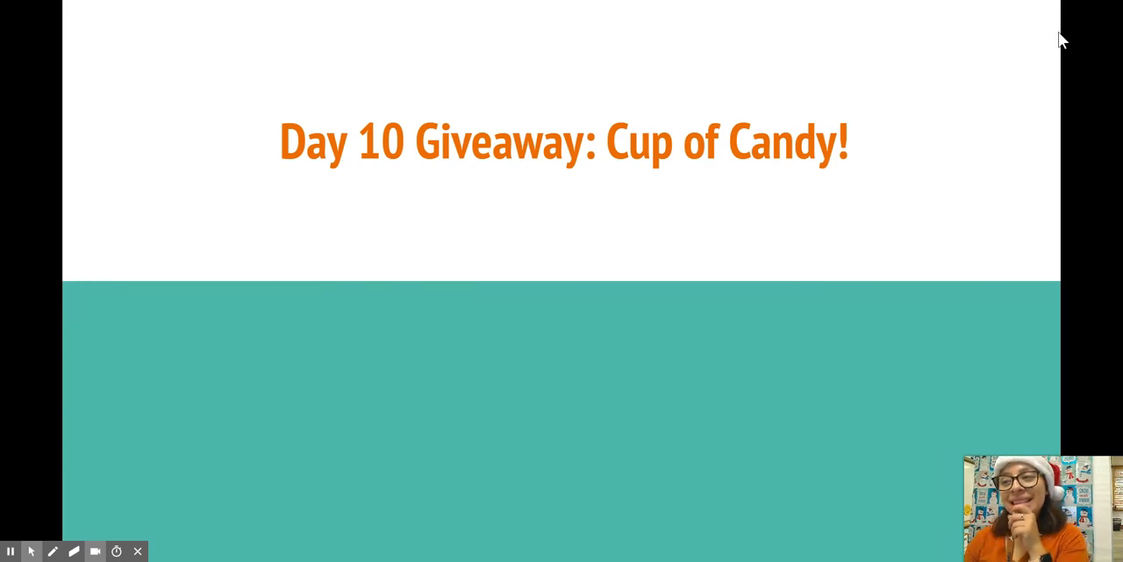